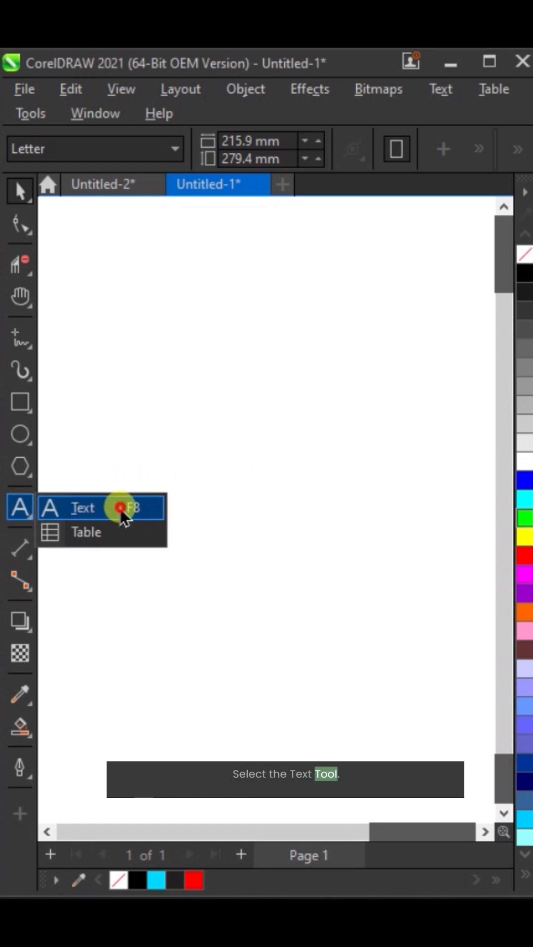
Type large DGS lettering and open it for editing in Baskerville Old Face
{"action": "left_click", "coordinate": [82, 508]}
{"action": "type", "text": "DGS"}
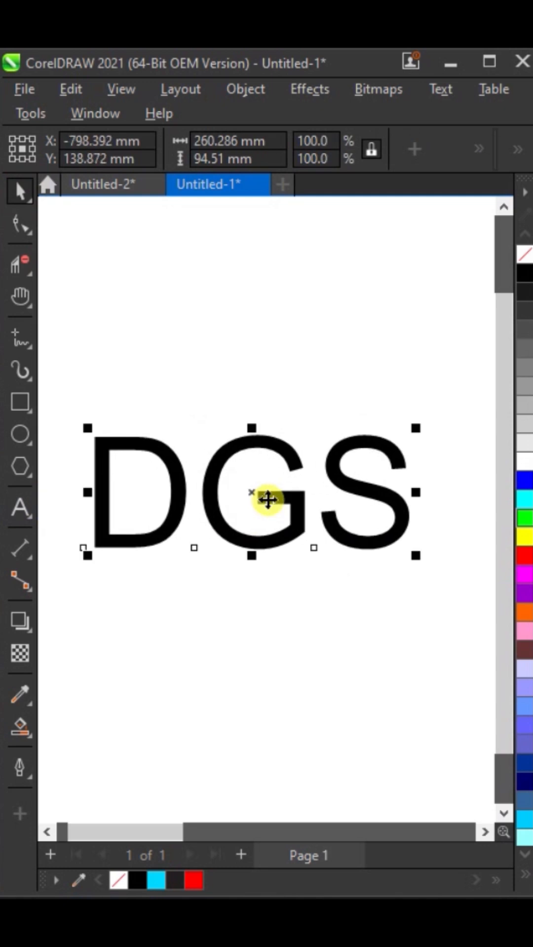
{"action": "double_click", "coordinate": [266, 499]}
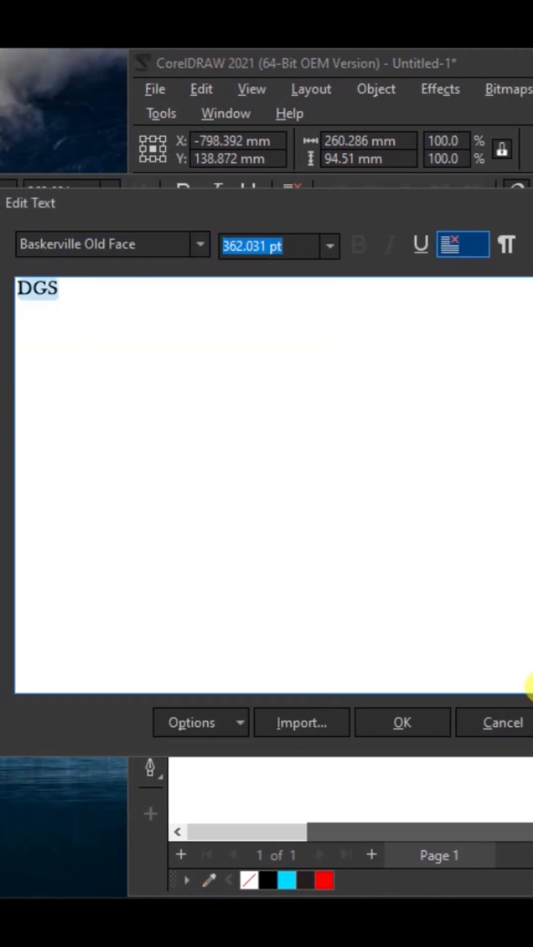
Confirm the Baskerville font, then break DGS apart (Ctrl+K) into separate letter curves
{"action": "left_click", "coordinate": [401, 723]}
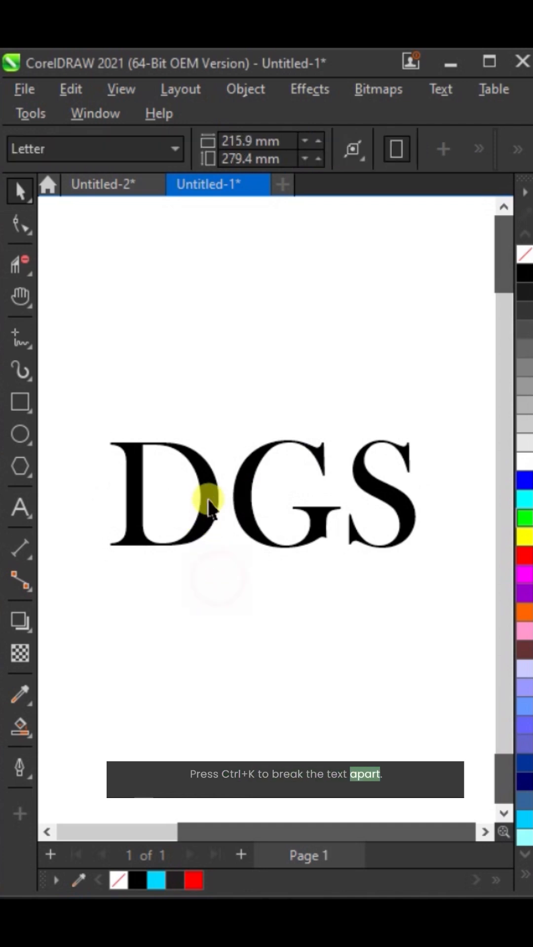
{"action": "right_click", "coordinate": [208, 501]}
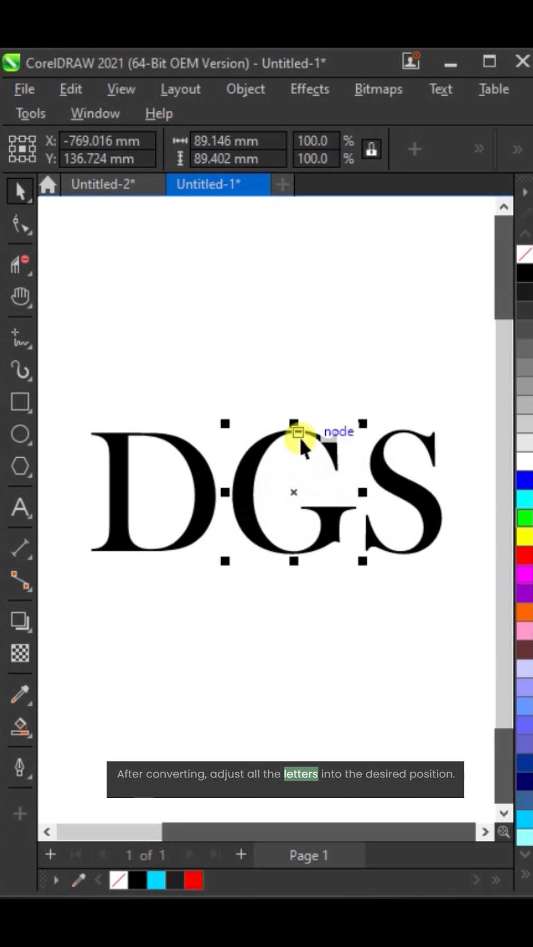
Drag D, S and G into an overlapping diagonal stack and switch to Wireframe view
{"action": "left_click_drag", "start_coordinate": [299, 432], "coordinate": [246, 466]}
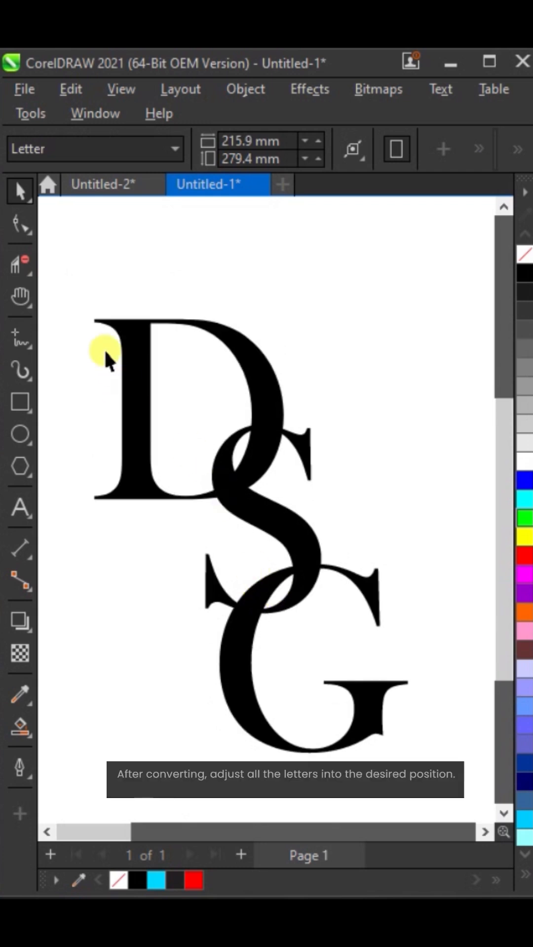
{"action": "left_click", "coordinate": [102, 353]}
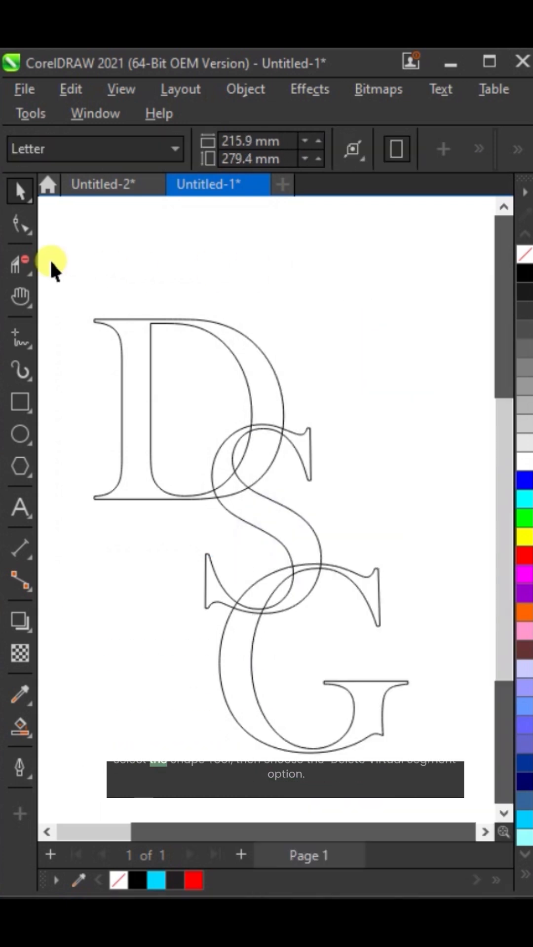
Delete the overlapping virtual segments at the letter crossings, then Smart Fill D and S
{"action": "left_click", "coordinate": [19, 263]}
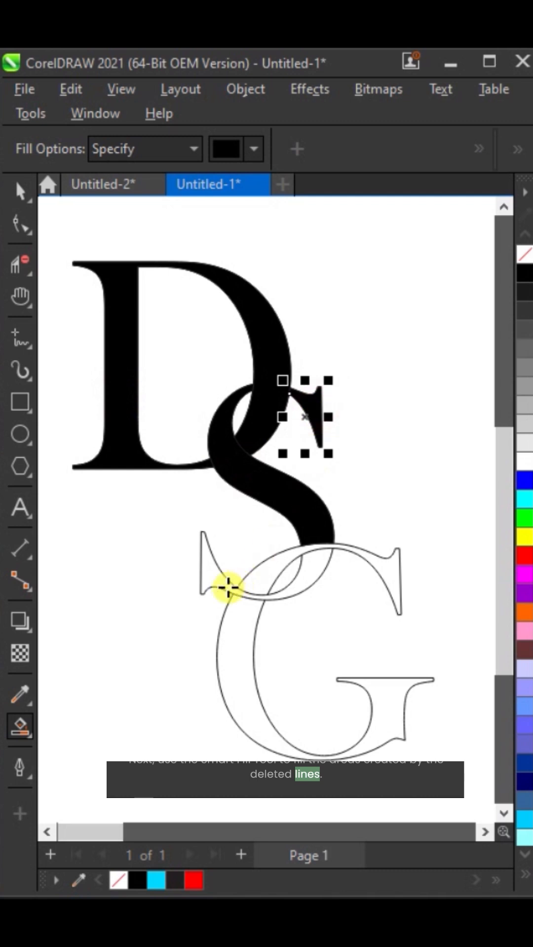
Smart Fill the G, weld each letter's pieces, and colour D and G cyan, S red
{"action": "left_click", "coordinate": [229, 587]}
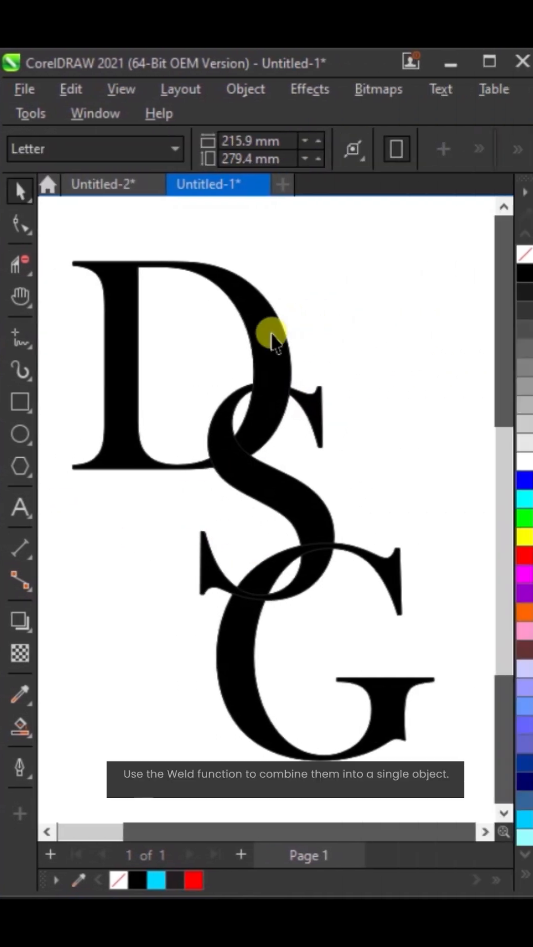
{"action": "left_click", "coordinate": [272, 338]}
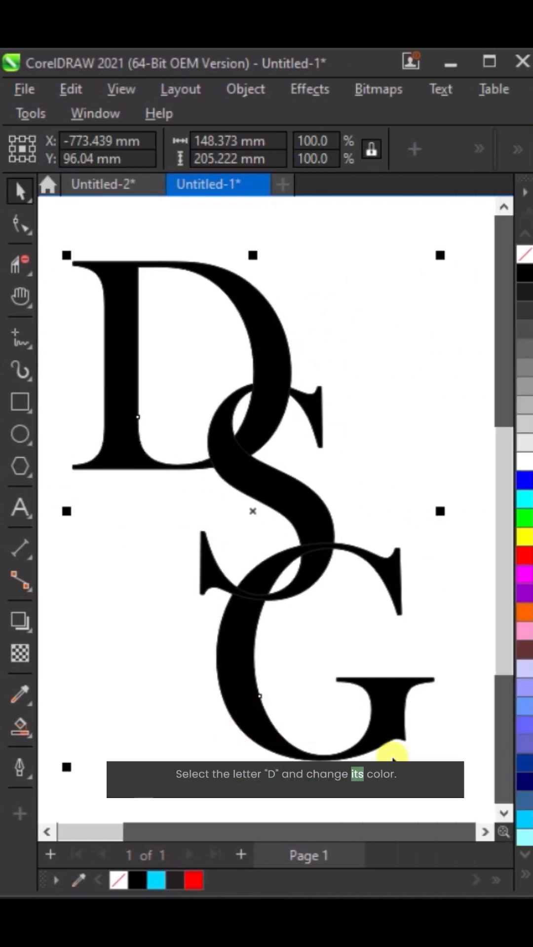
{"action": "left_click", "coordinate": [156, 880]}
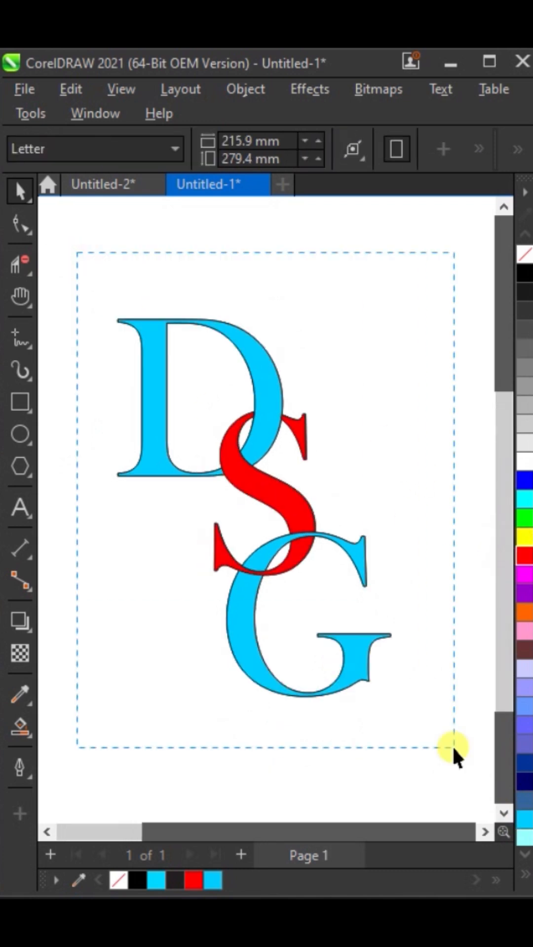
{"action": "left_click", "coordinate": [20, 337]}
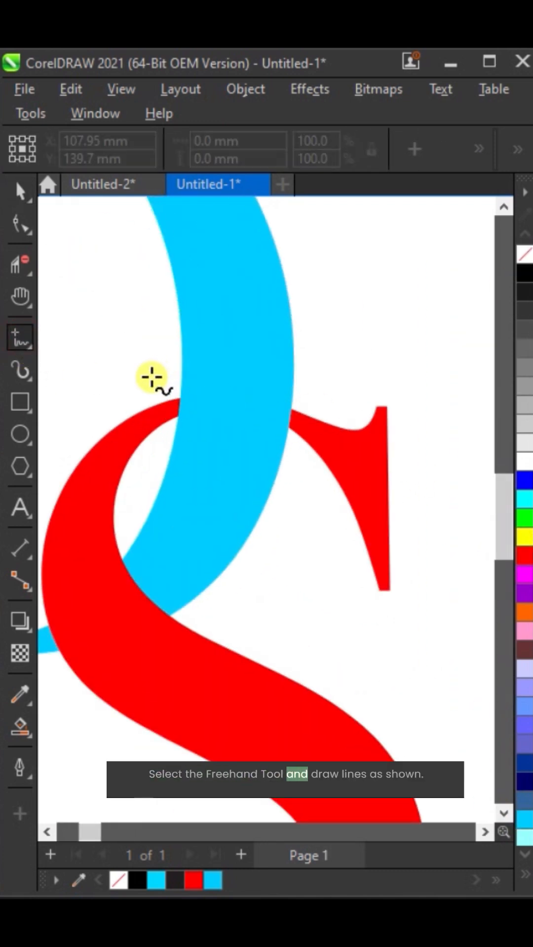
Draw short straight guide lines across the S where it meets D and G
{"action": "left_click_drag", "start_coordinate": [150, 375], "coordinate": [150, 477]}
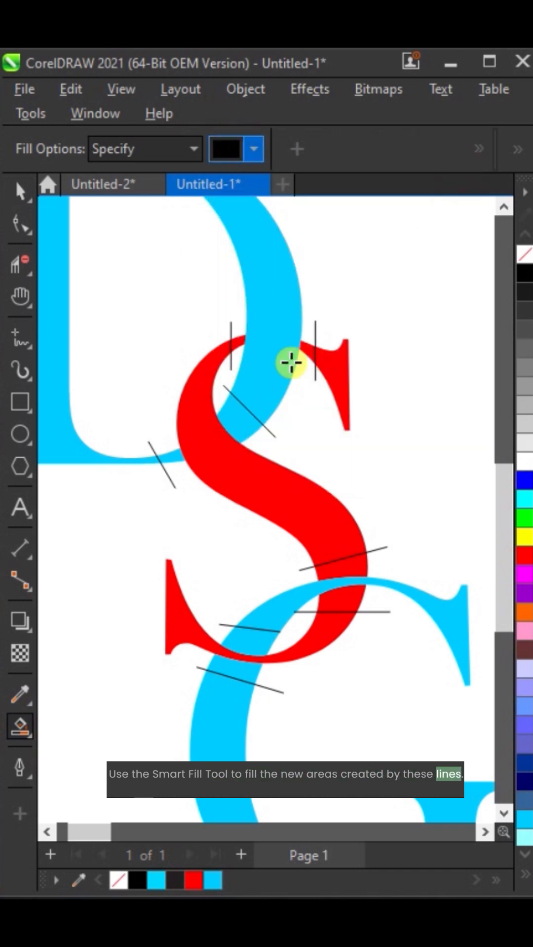
Smart Fill the crossing bands black and delete the guide lines
{"action": "left_click", "coordinate": [292, 362]}
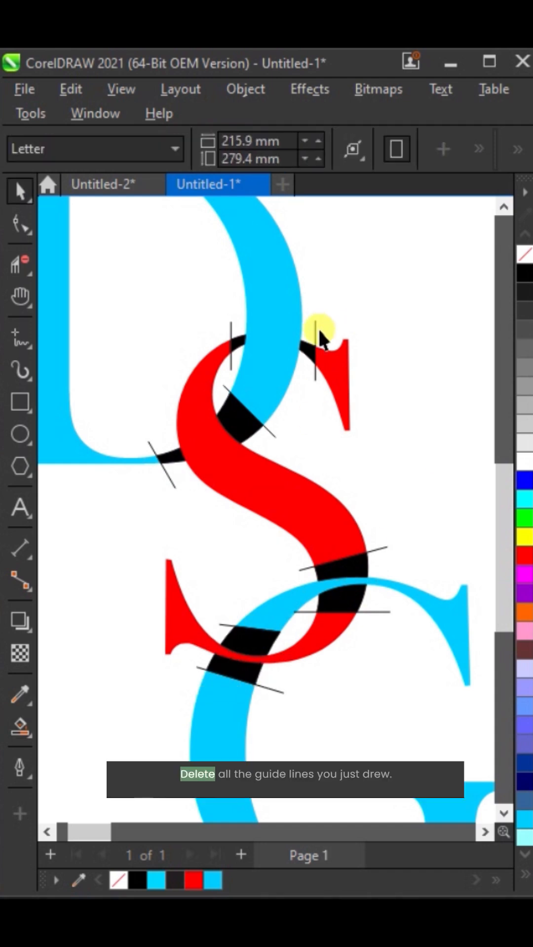
{"action": "left_click", "coordinate": [212, 449]}
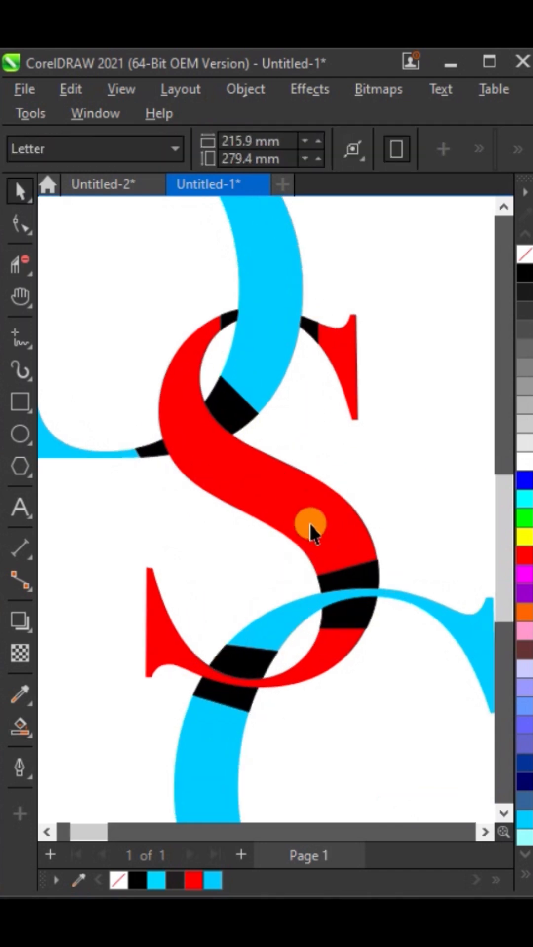
{"action": "left_click", "coordinate": [20, 654]}
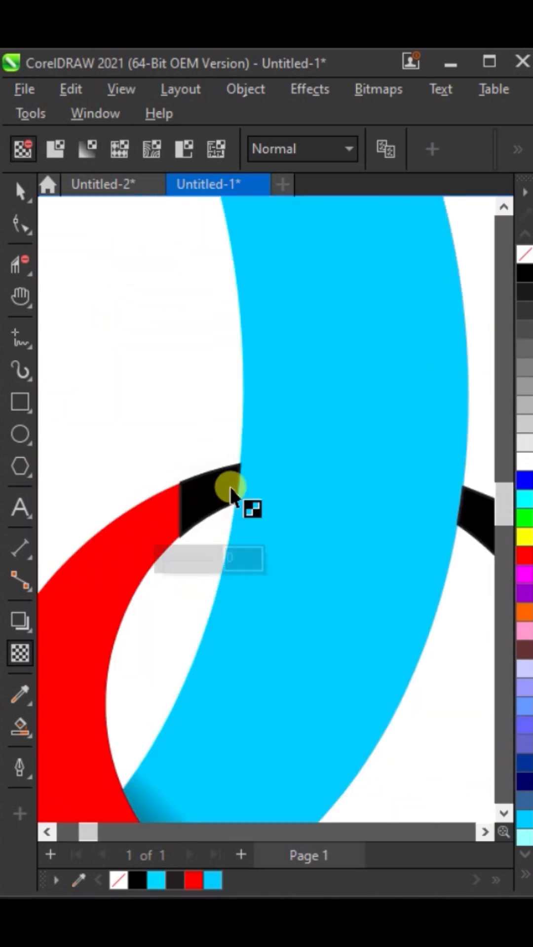
Apply gradient transparency to the black crossing patches so they fade into the letters
{"action": "left_click", "coordinate": [284, 477]}
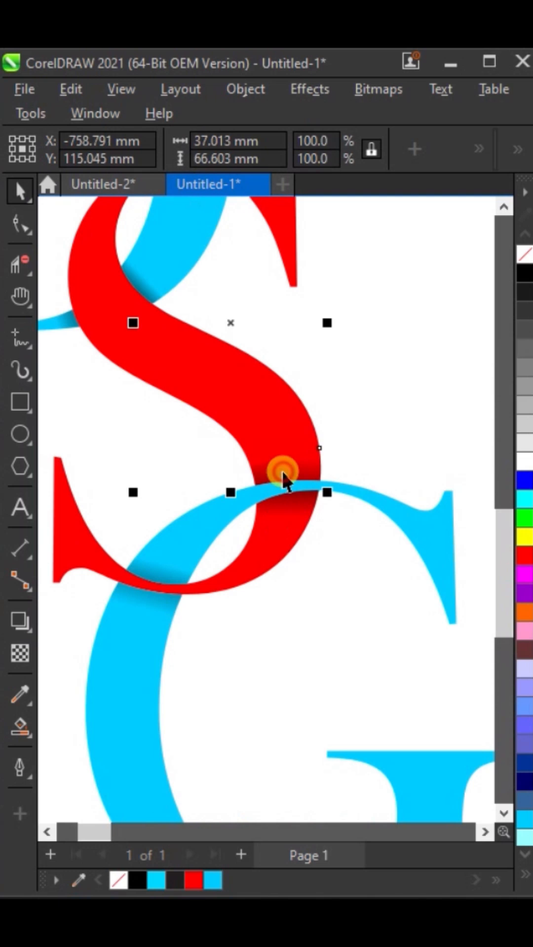